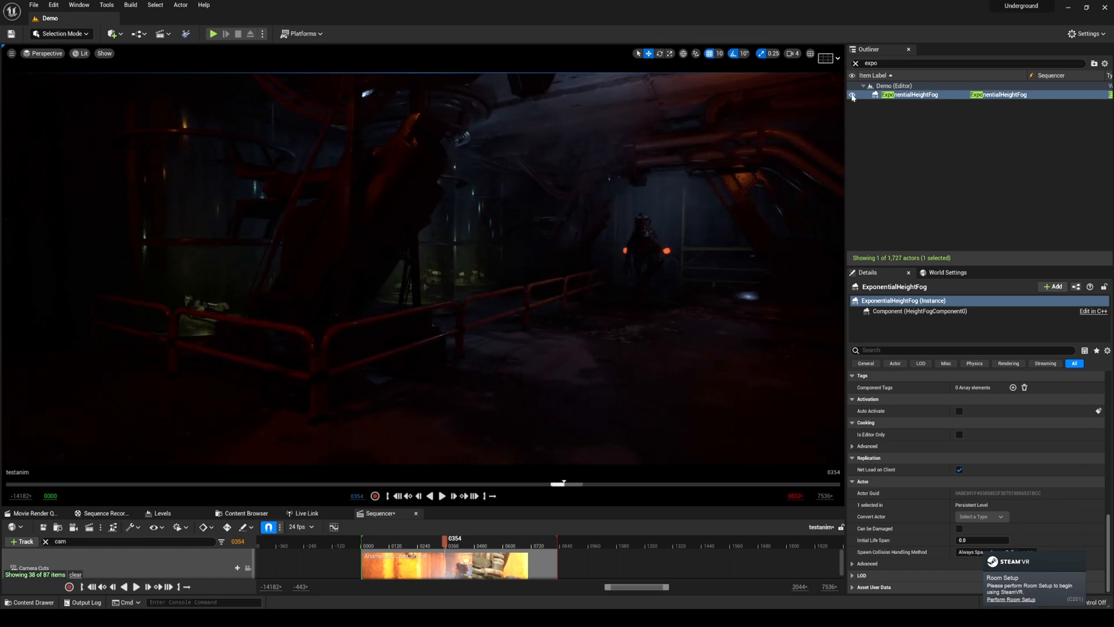
# Switch the viewport view mode to Path Tracing for the foggy corridor view
pyautogui.click(84, 53)
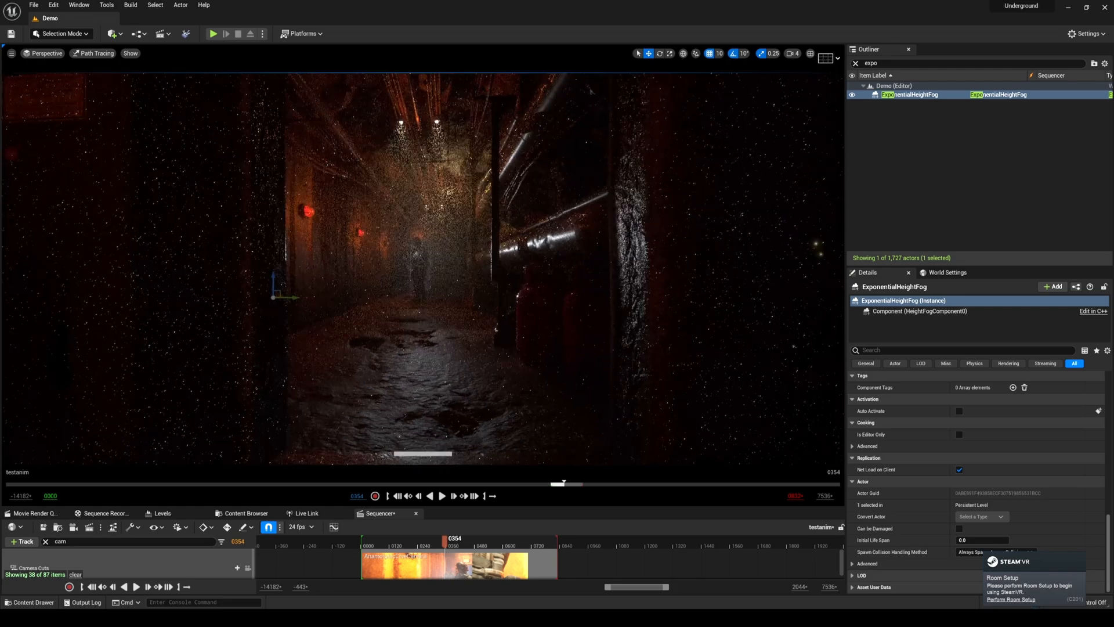